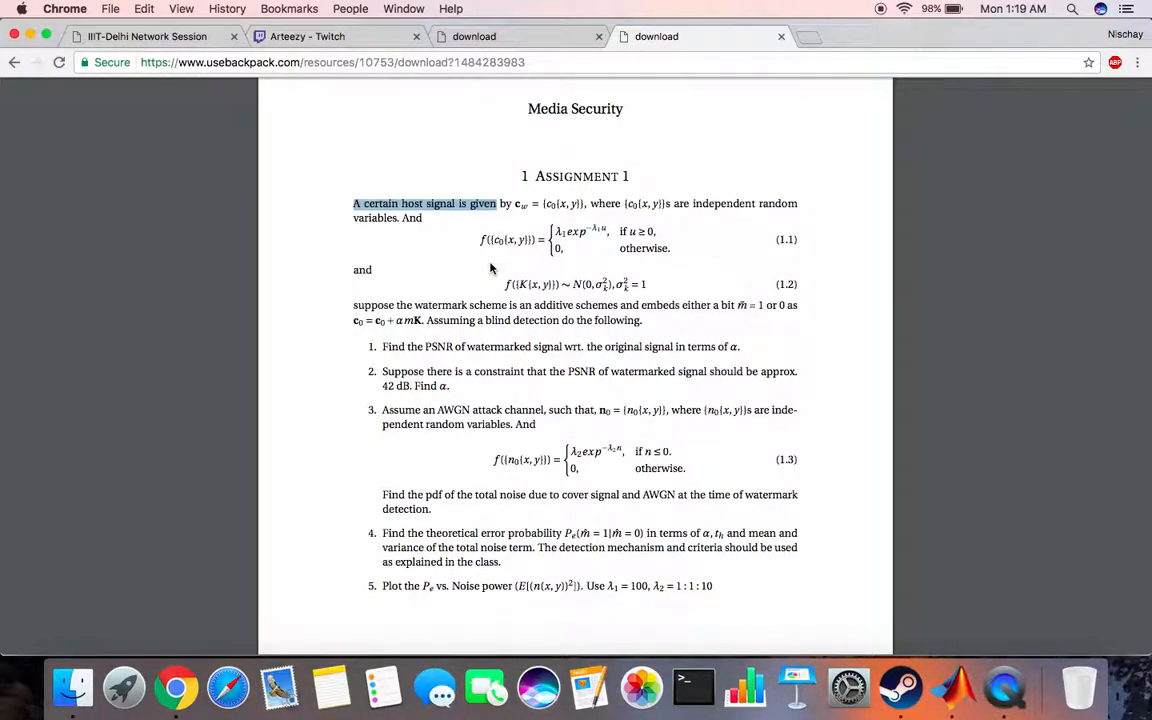
Step: Bring up assign4part5.m in the MATLAB Editor to revise its Pe-over-noise-variance loop
{"action": "left_click", "coordinate": [490, 268]}
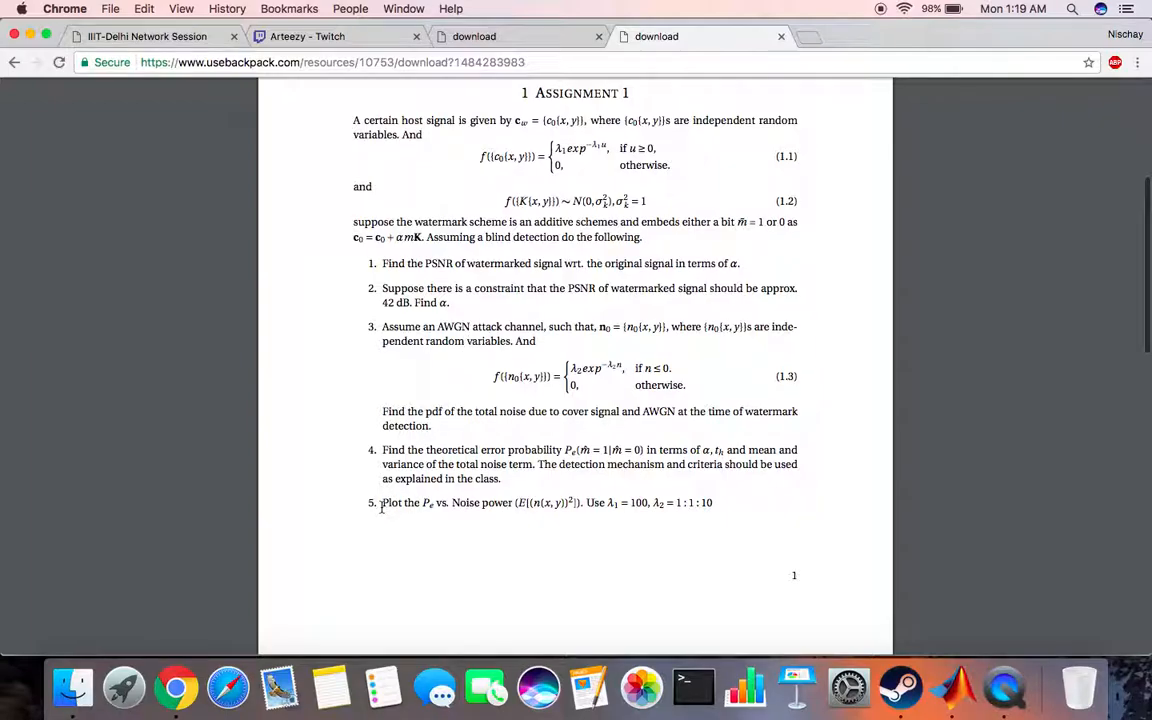
{"action": "double_click", "coordinate": [410, 502]}
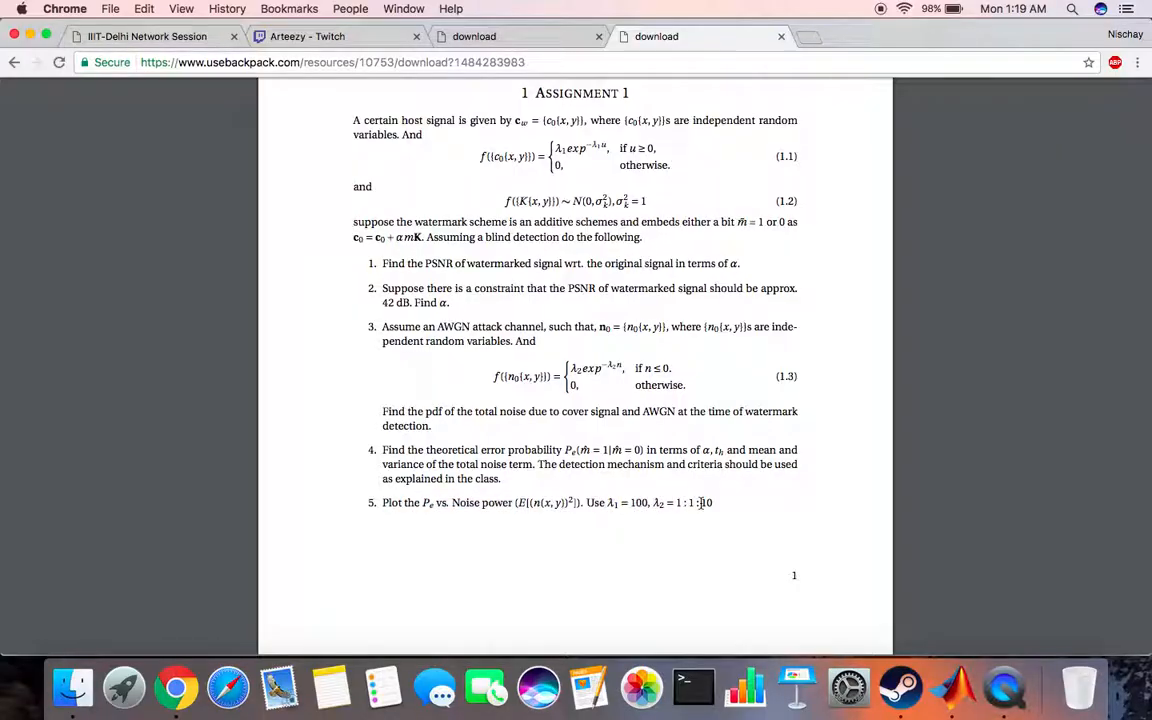
{"action": "mouse_move", "coordinate": [944, 688]}
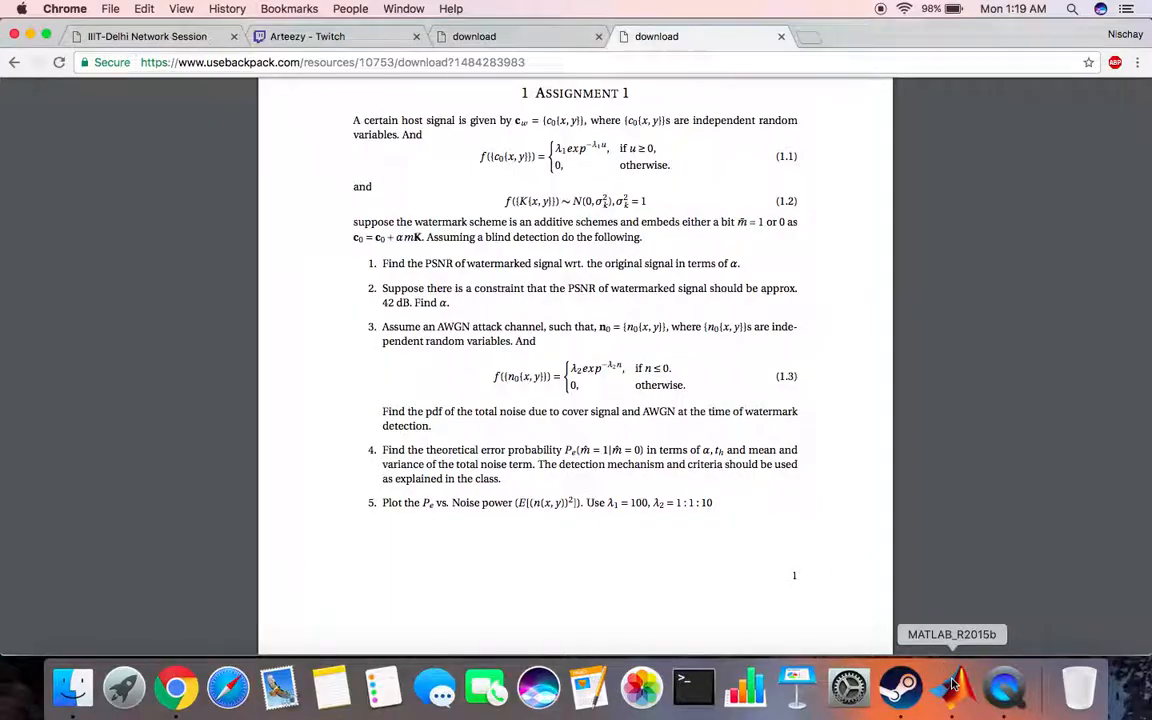
{"action": "left_click", "coordinate": [952, 688]}
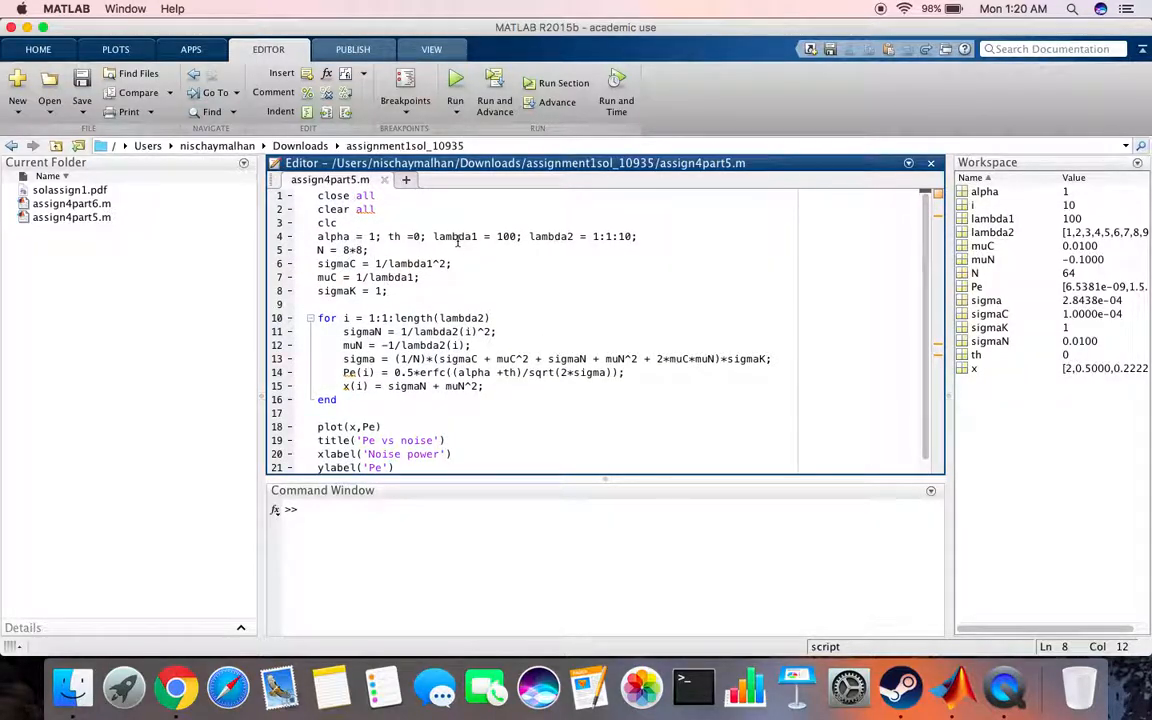
{"action": "mouse_move", "coordinate": [576, 236]}
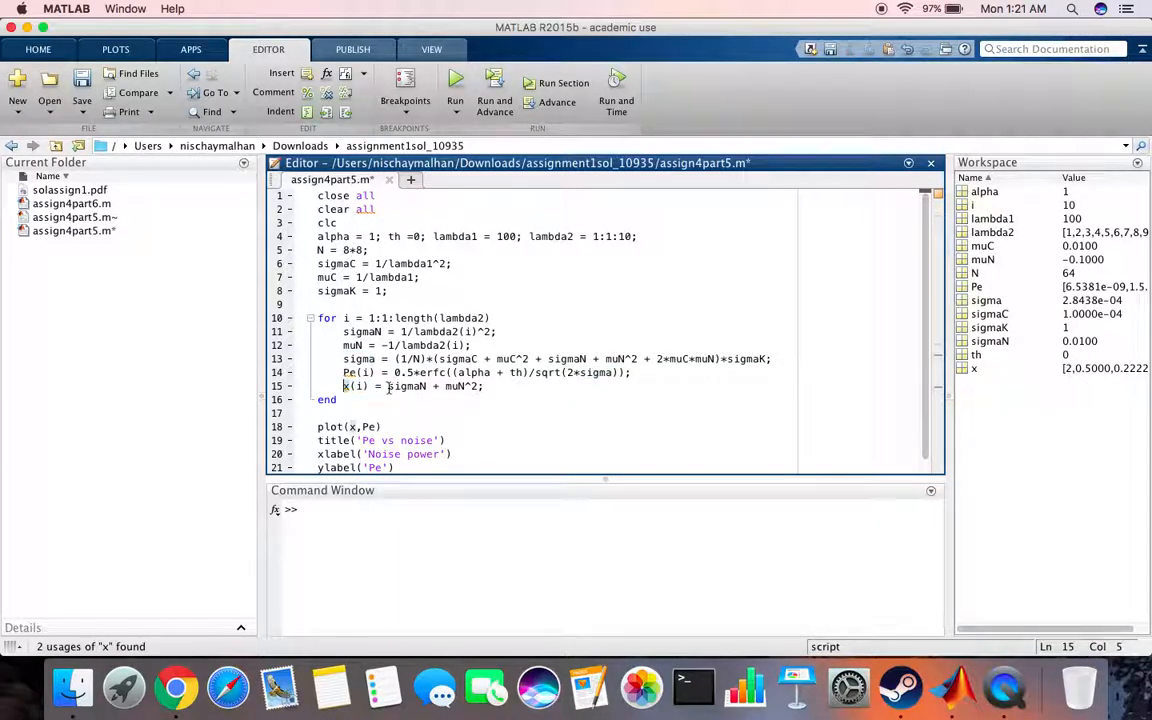
{"action": "double_click", "coordinate": [408, 386]}
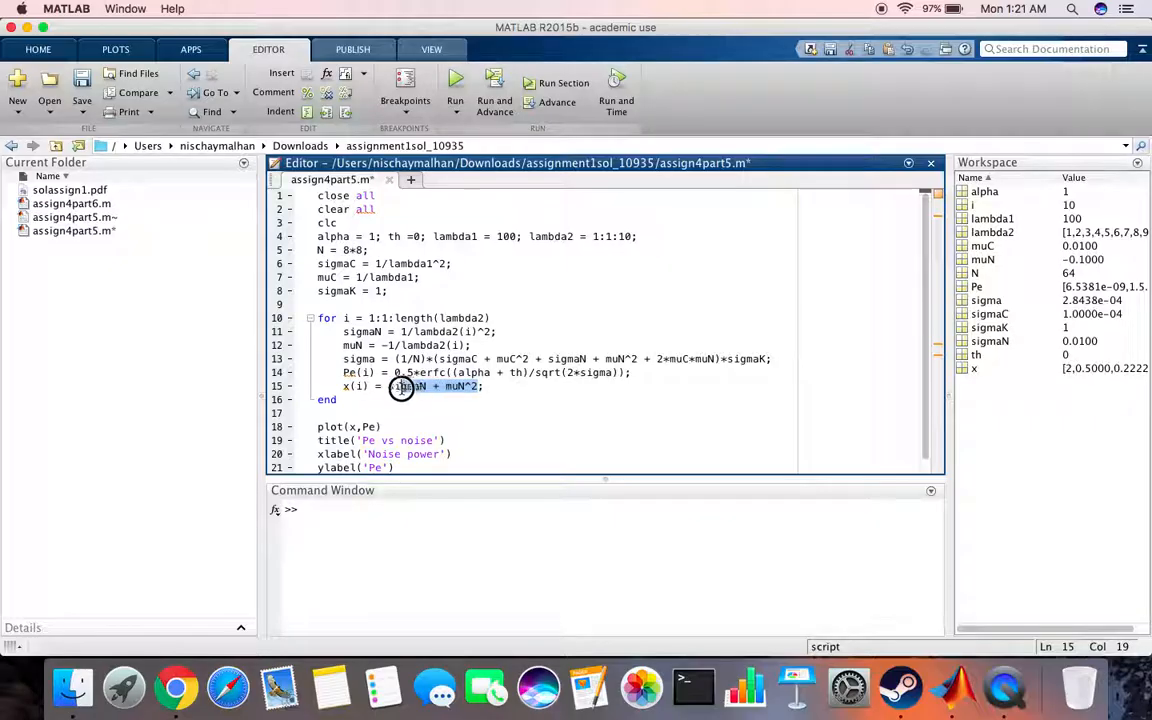
{"action": "left_click", "coordinate": [406, 386]}
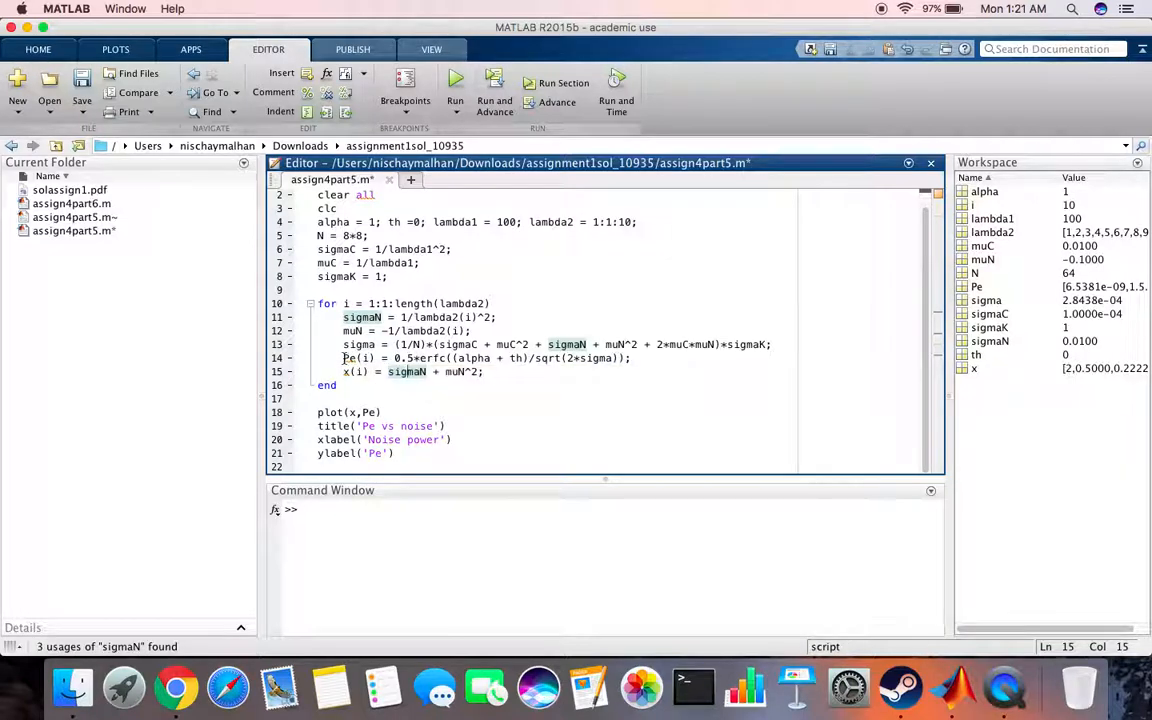
{"action": "double_click", "coordinate": [356, 358]}
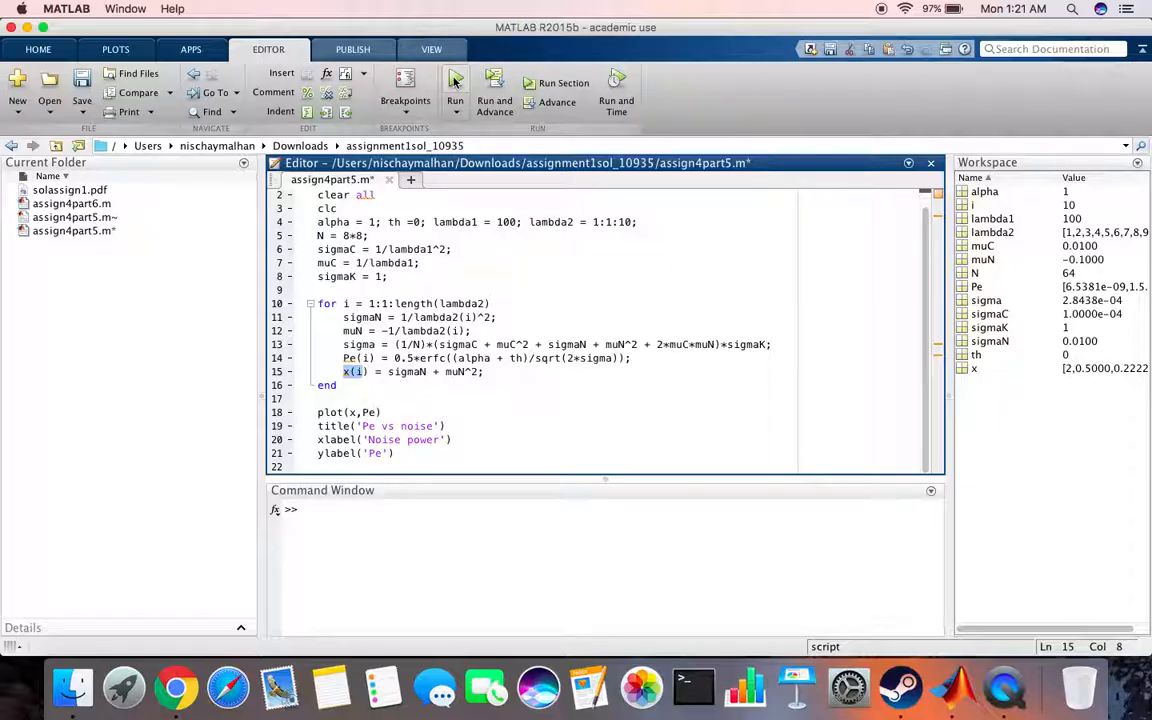
{"action": "left_click", "coordinate": [456, 84]}
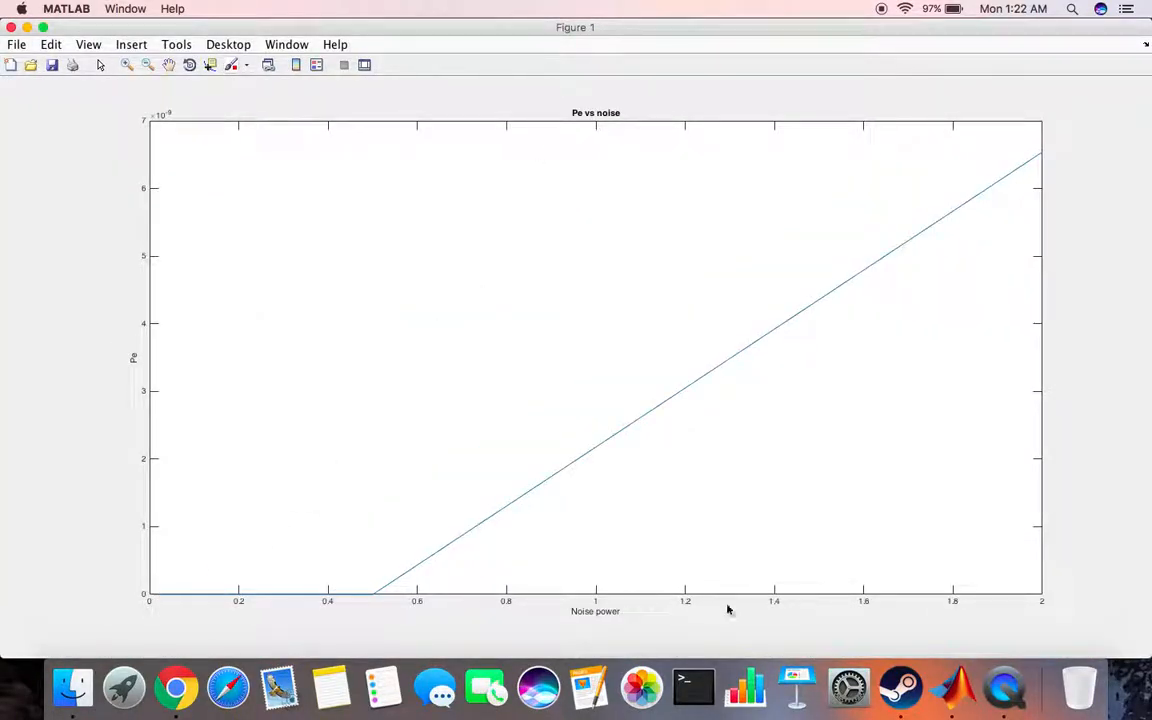
{"action": "mouse_move", "coordinate": [454, 606]}
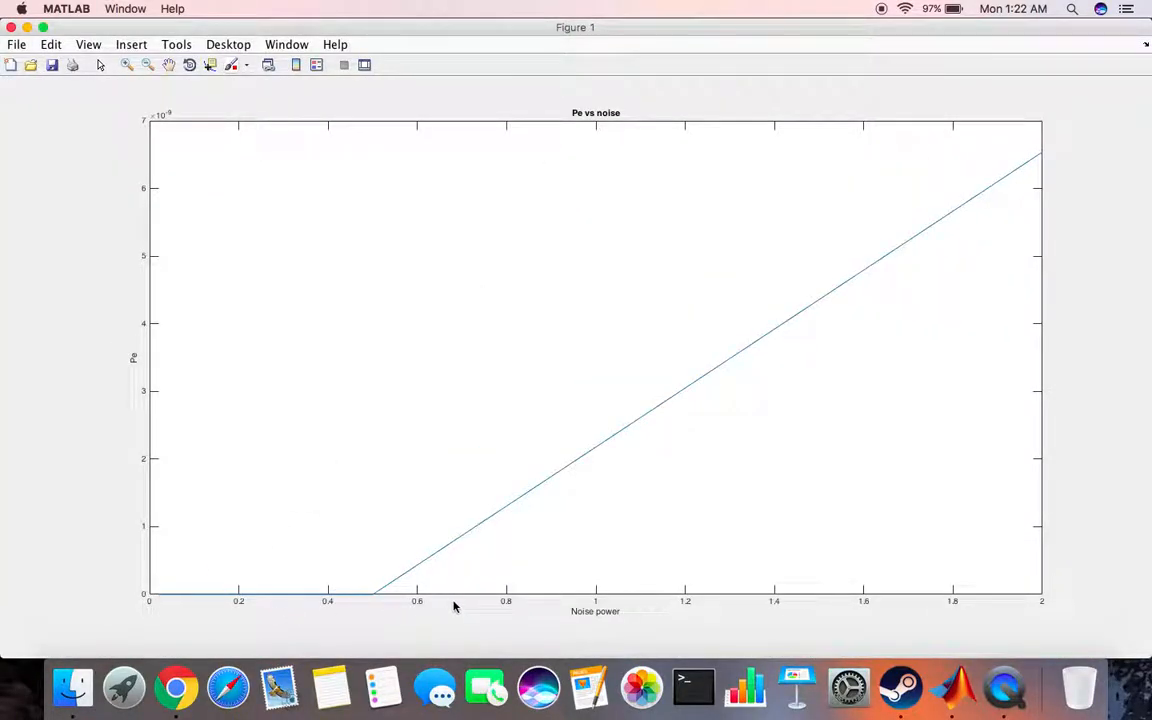
{"action": "mouse_move", "coordinate": [164, 118]}
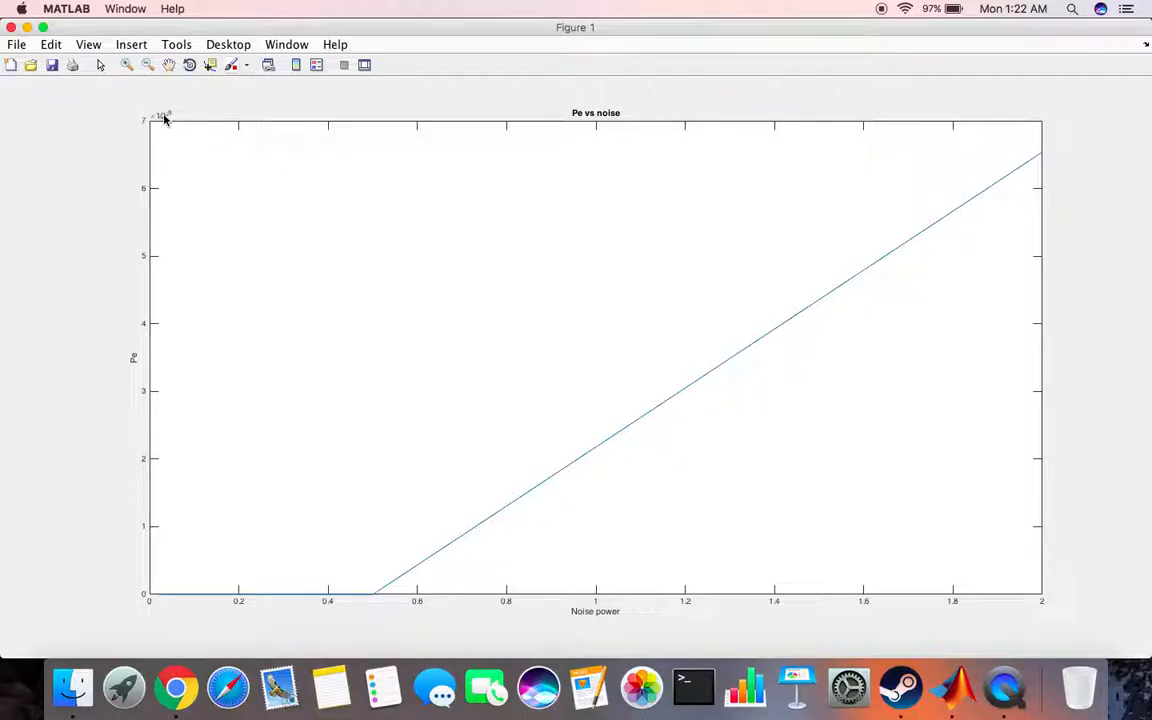
{"action": "mouse_move", "coordinate": [264, 578]}
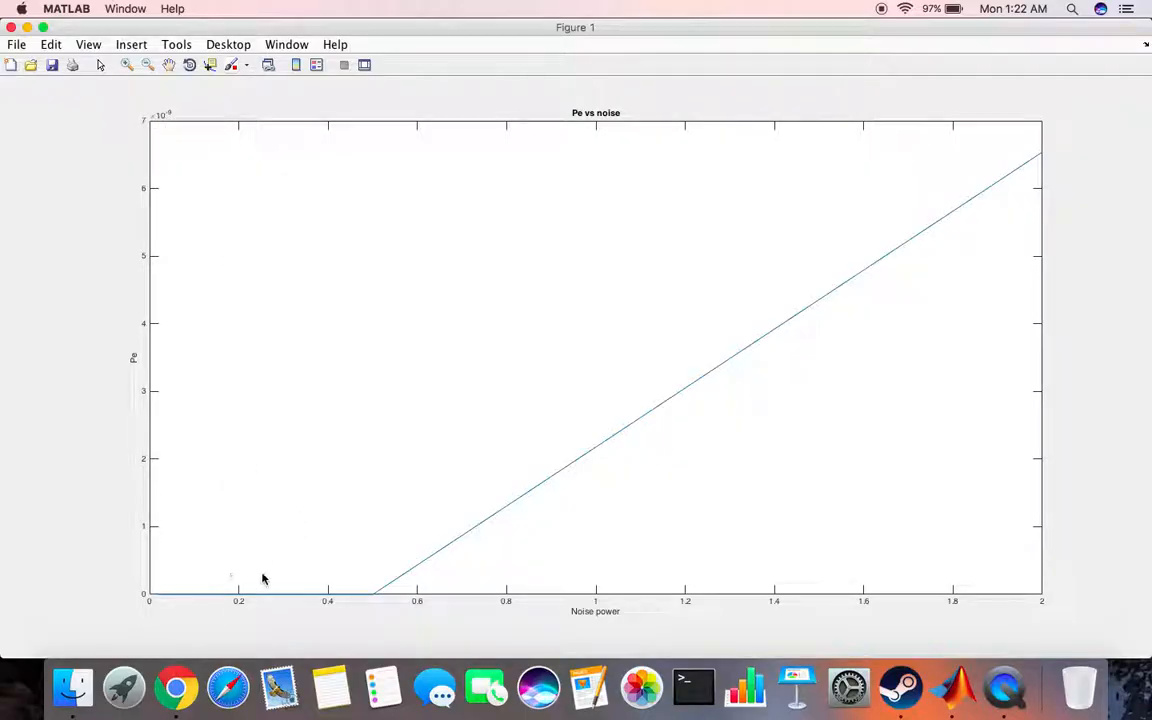
{"action": "mouse_move", "coordinate": [1104, 76]}
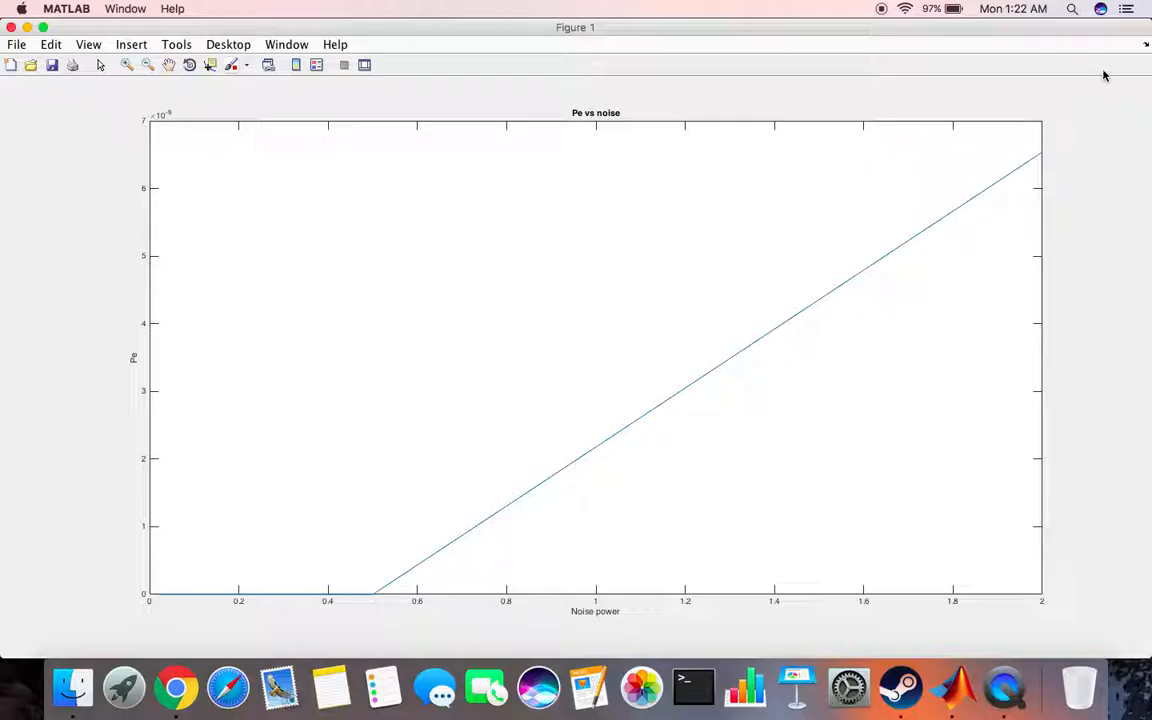
{"action": "mouse_move", "coordinate": [896, 452]}
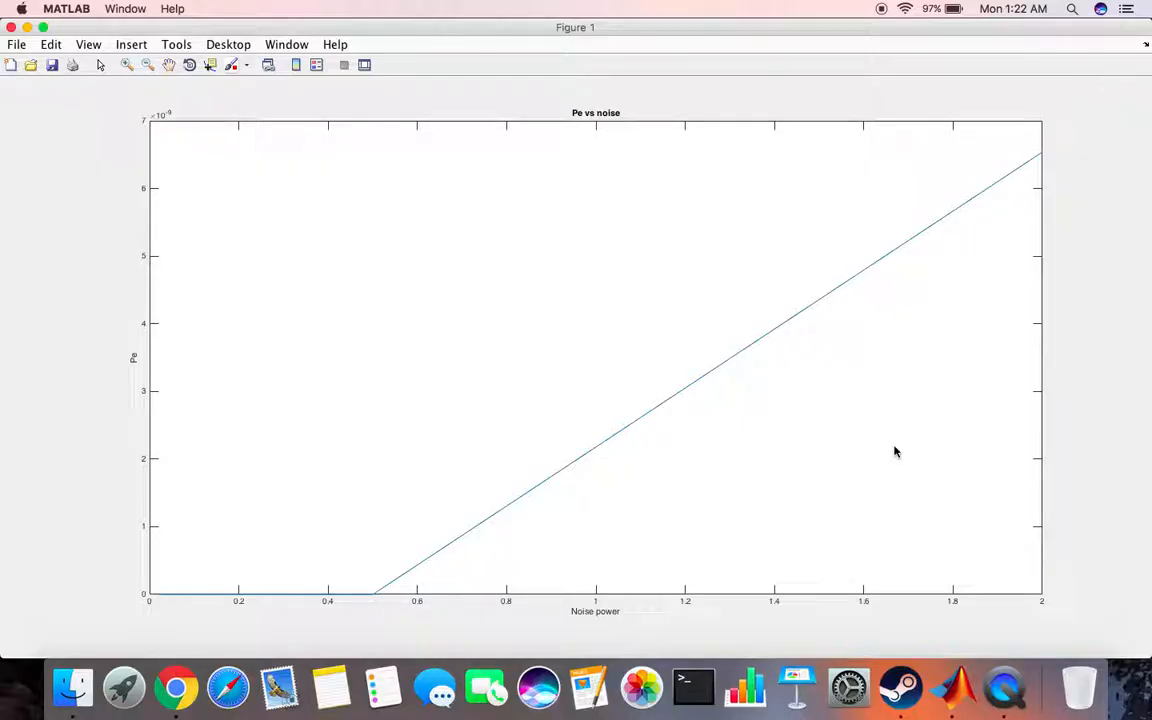